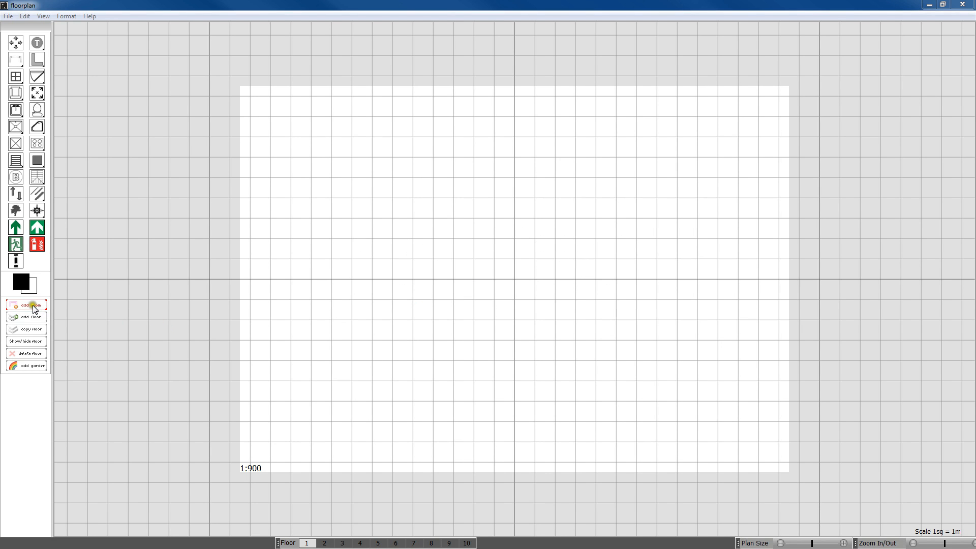
- Start adding a room from the side panel, then dismiss the size prompt without adding
left_click(27, 305)
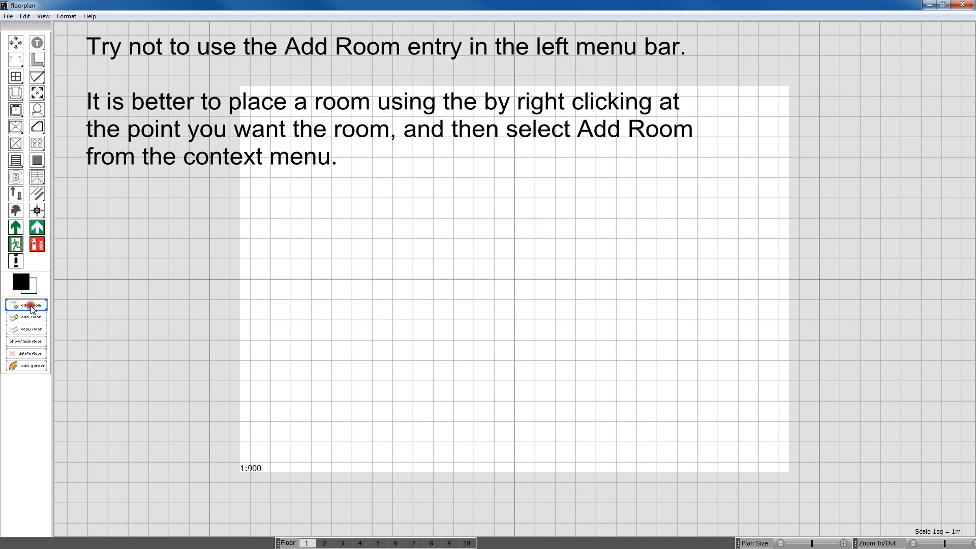
left_click(28, 305)
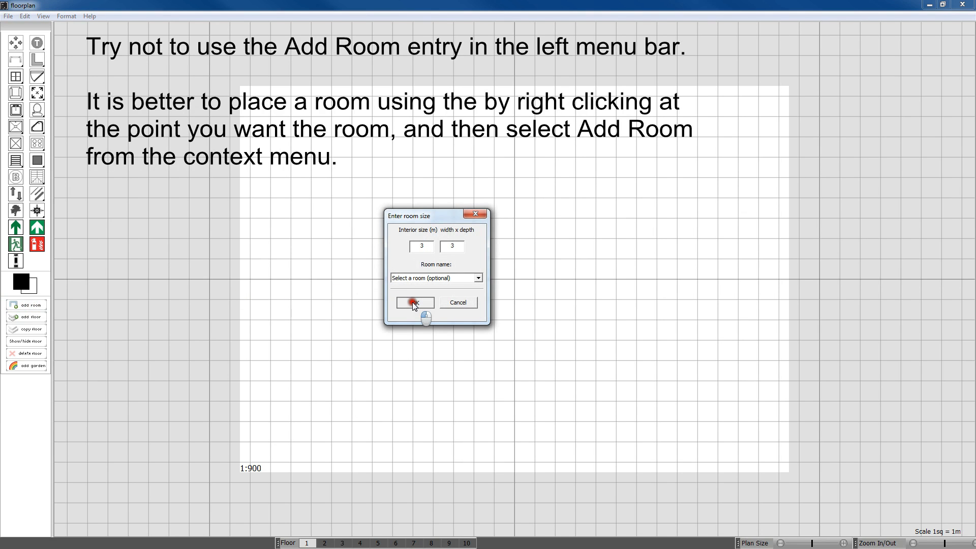
left_click(413, 303)
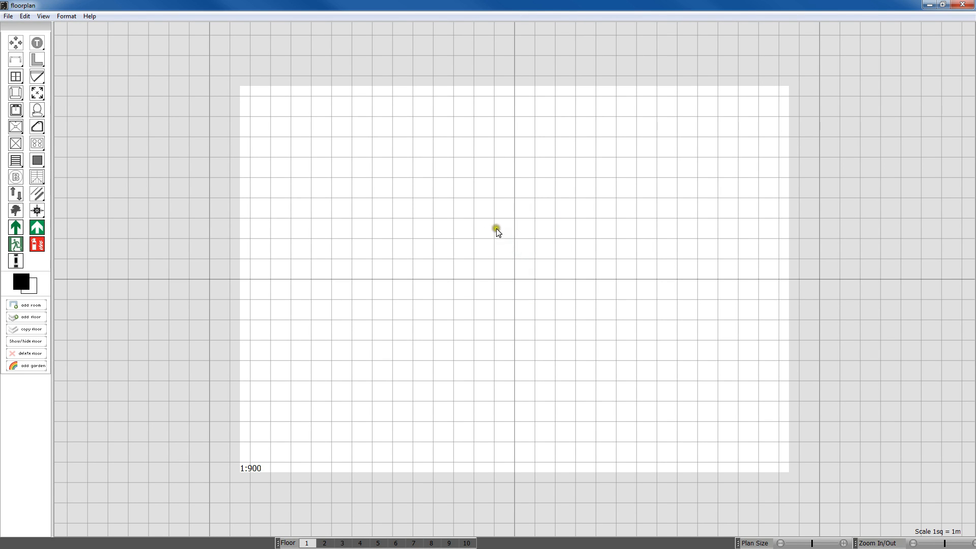
- Add a Bathroom room via the right-click menu and drag it to about 6.11 m by 4.98 m
right_click(496, 229)
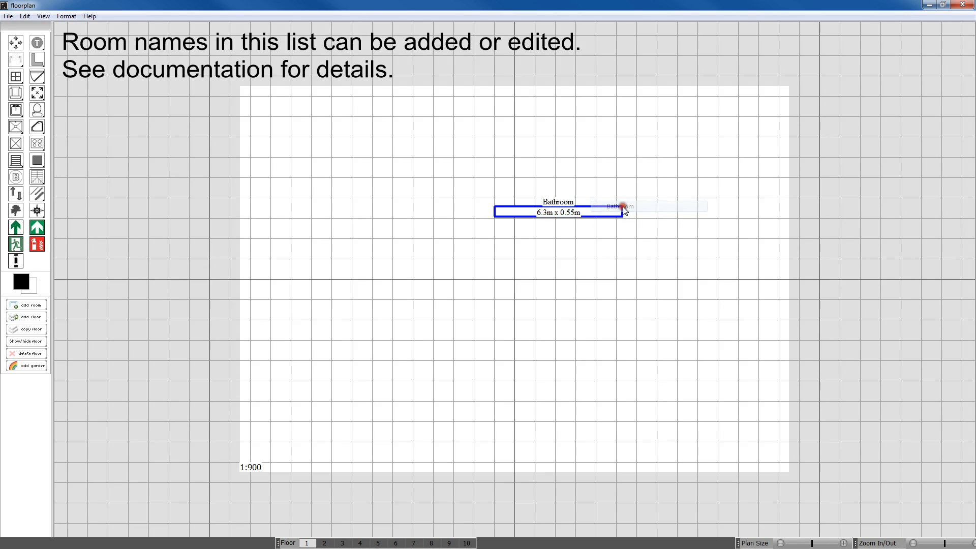
left_click_drag(622, 211, 619, 318)
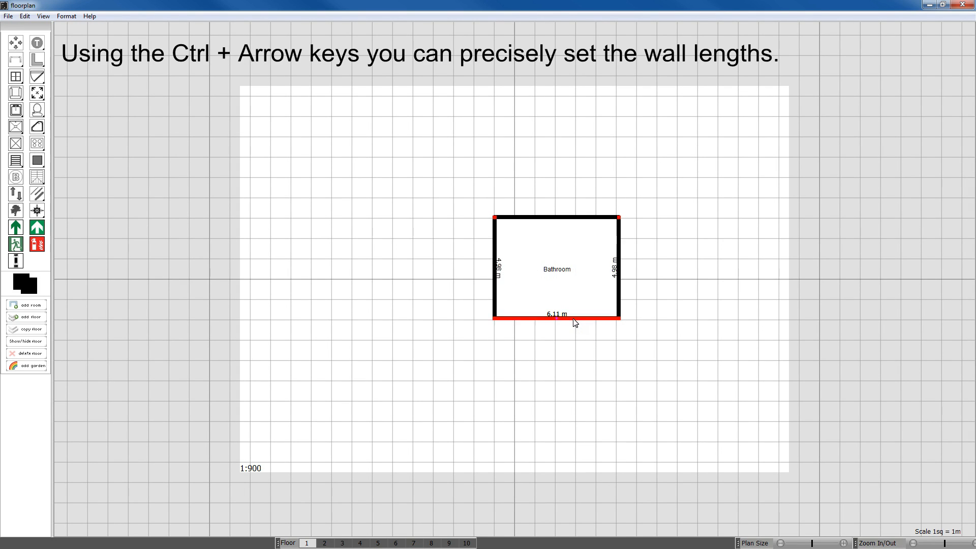
- Nudge the walls with Ctrl+arrows to exactly 6 m wide and roughly 4.85 m deep
key("ctrl+Up")
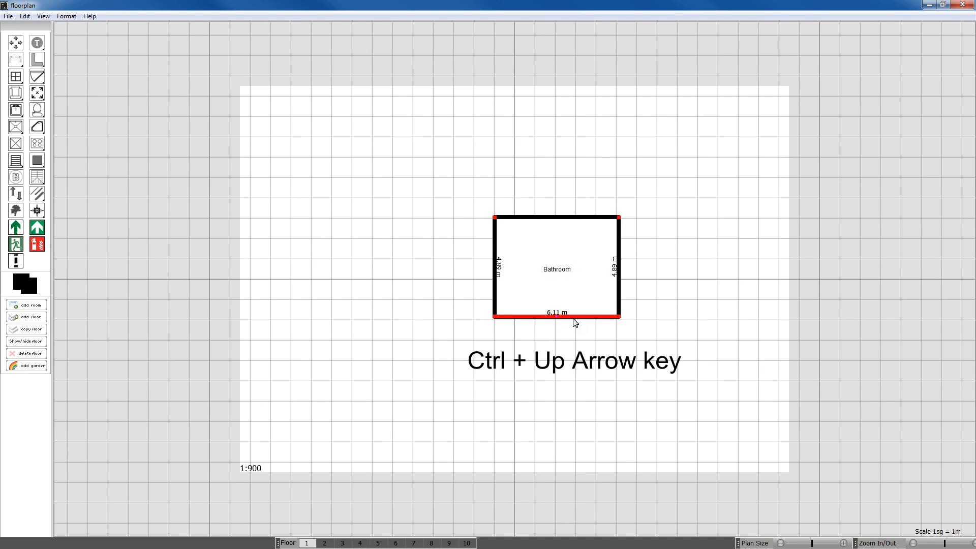
key("ctrl+Up")
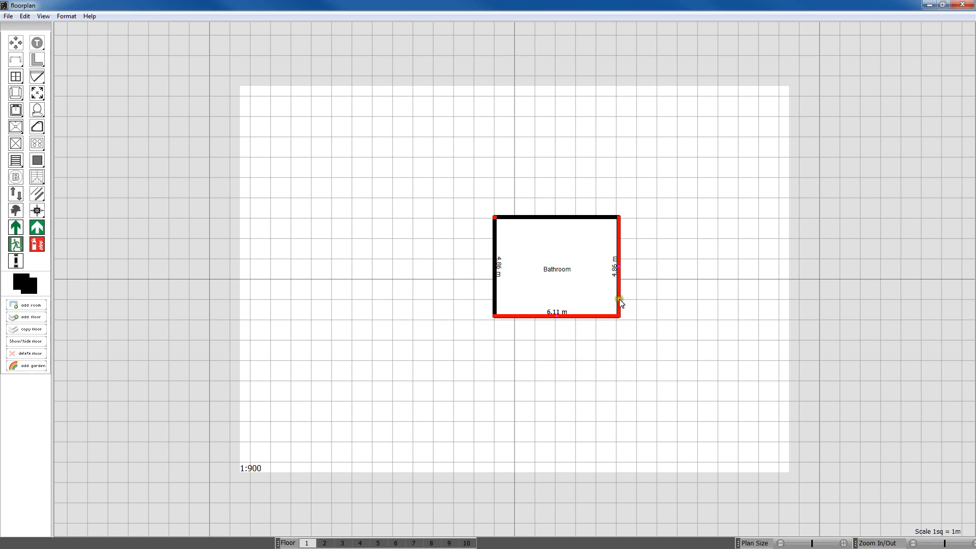
key("ctrl+Left")
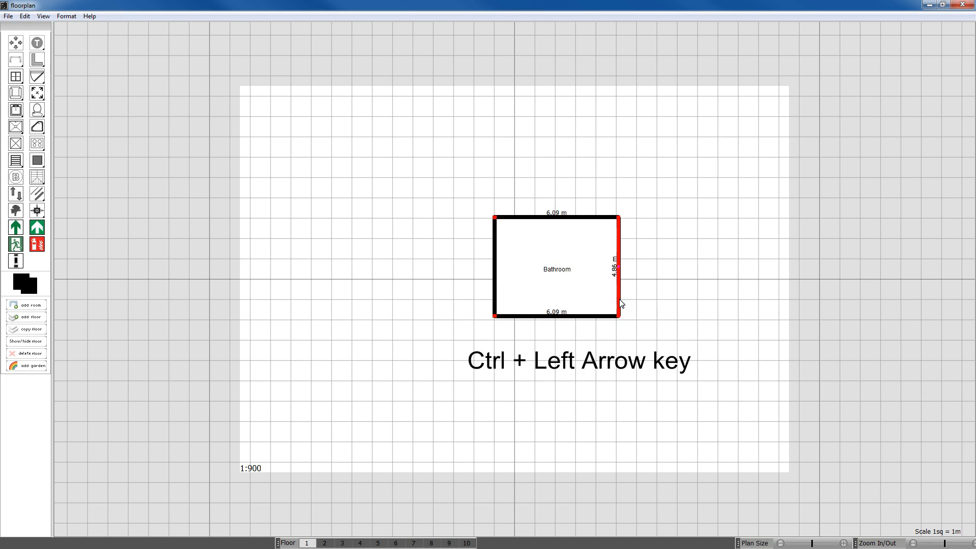
key("ctrl+Left")
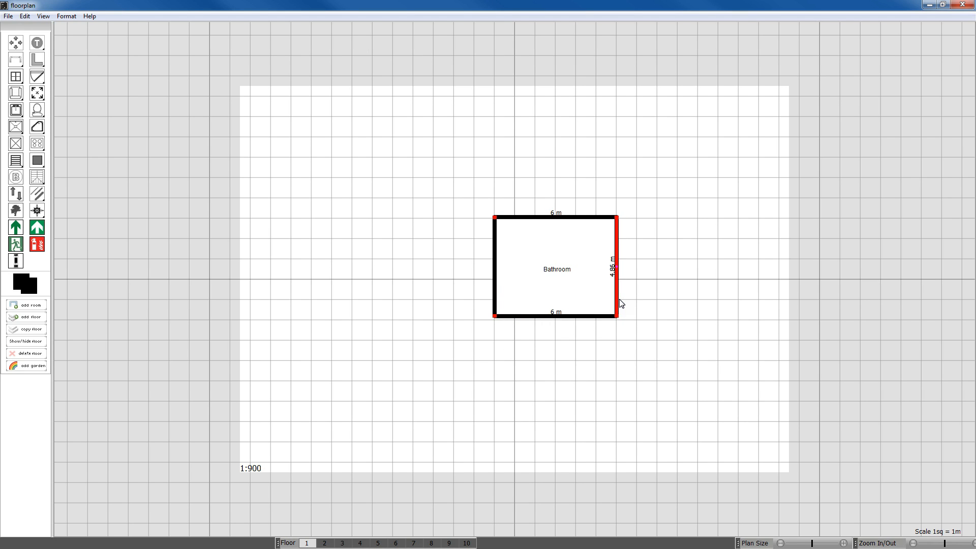
left_click(638, 311)
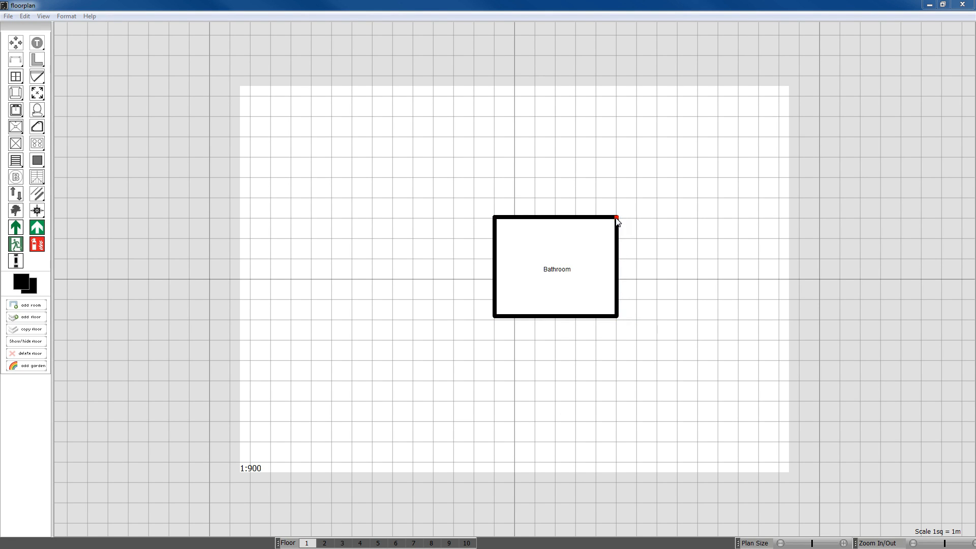
left_click(616, 218)
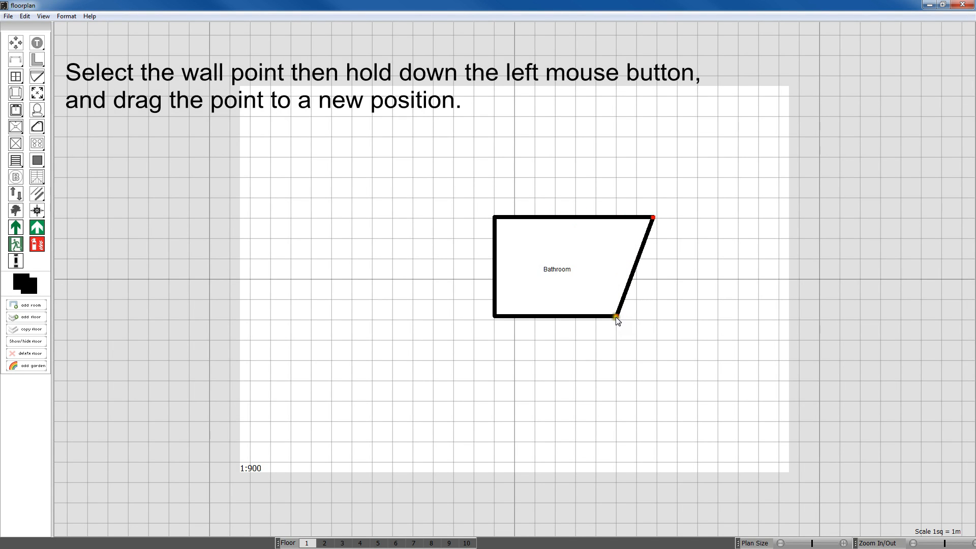
left_click_drag(615, 316, 650, 316)
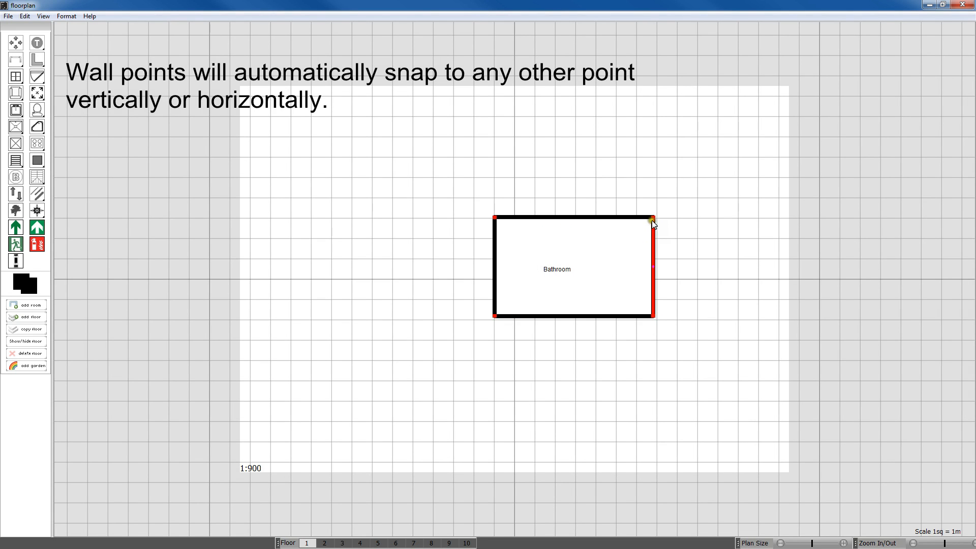
left_click_drag(651, 220, 619, 217)
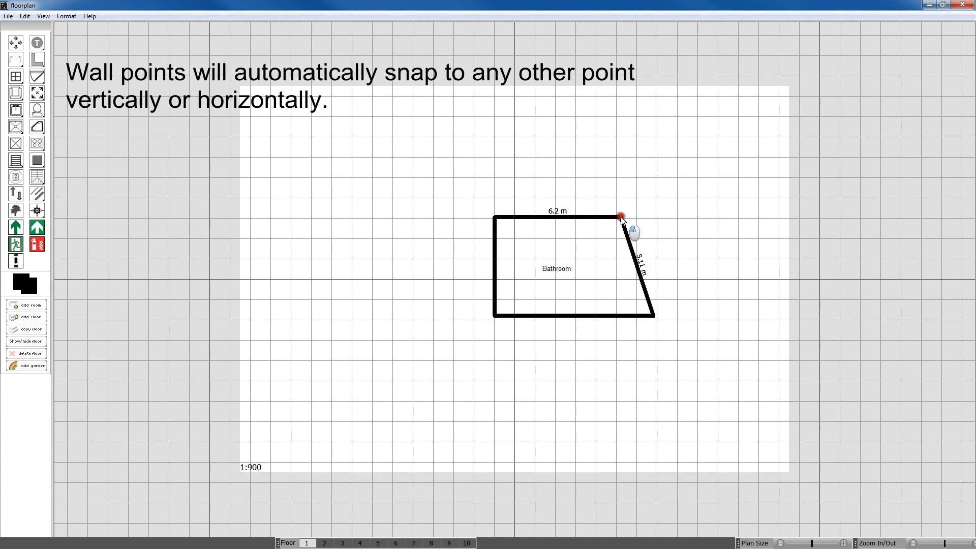
left_click_drag(620, 217, 654, 315)
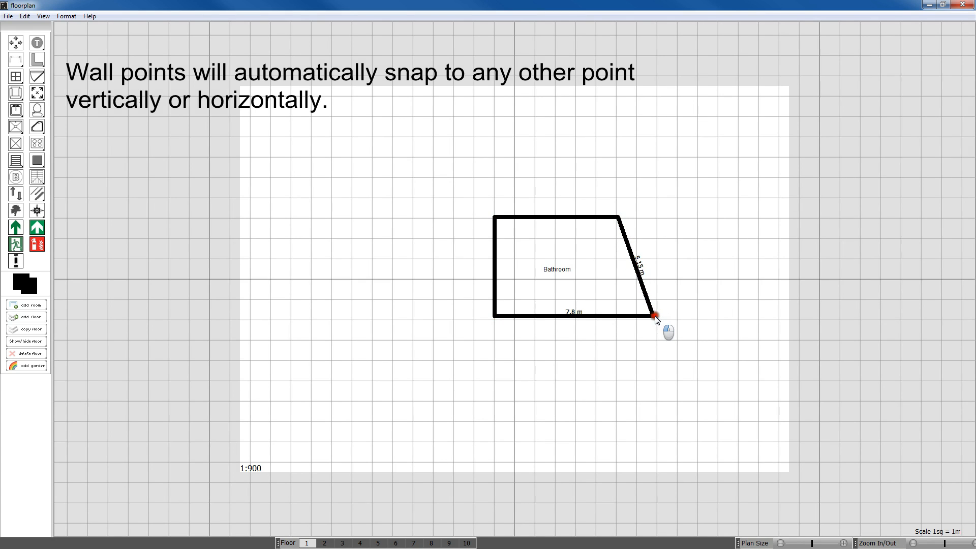
left_click_drag(653, 316, 619, 315)
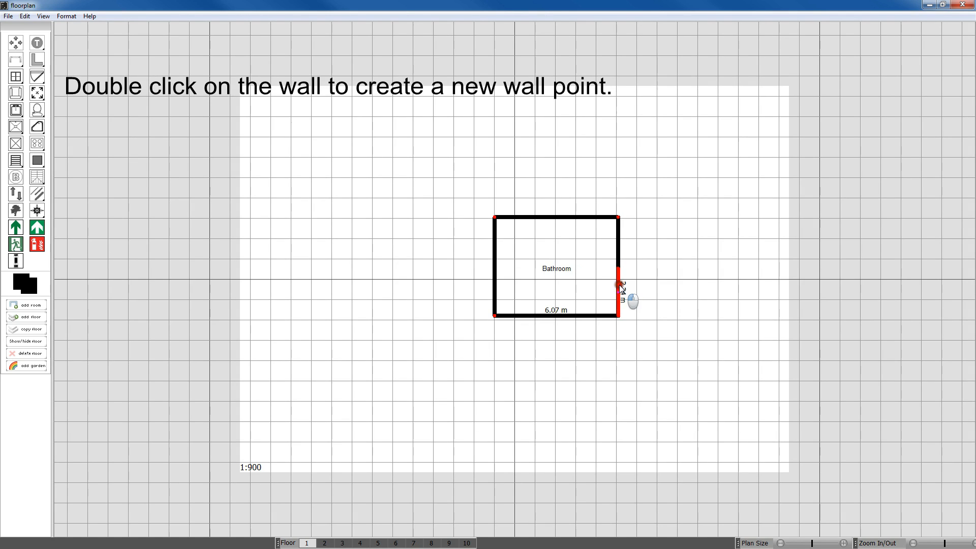
- Push the lower-right wall outward into a step and add a bottom-wall point to start the notch
left_click_drag(619, 284, 669, 293)
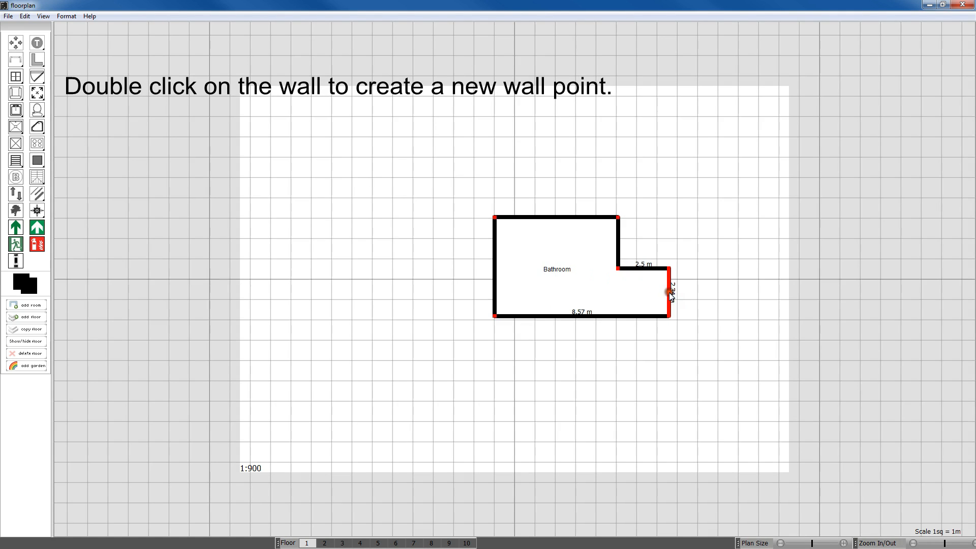
double_click(582, 316)
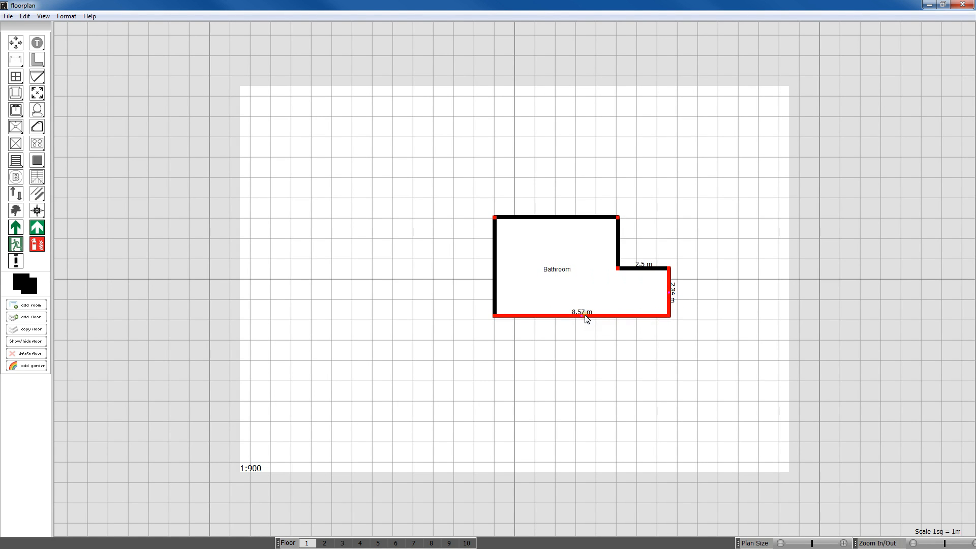
left_click(584, 326)
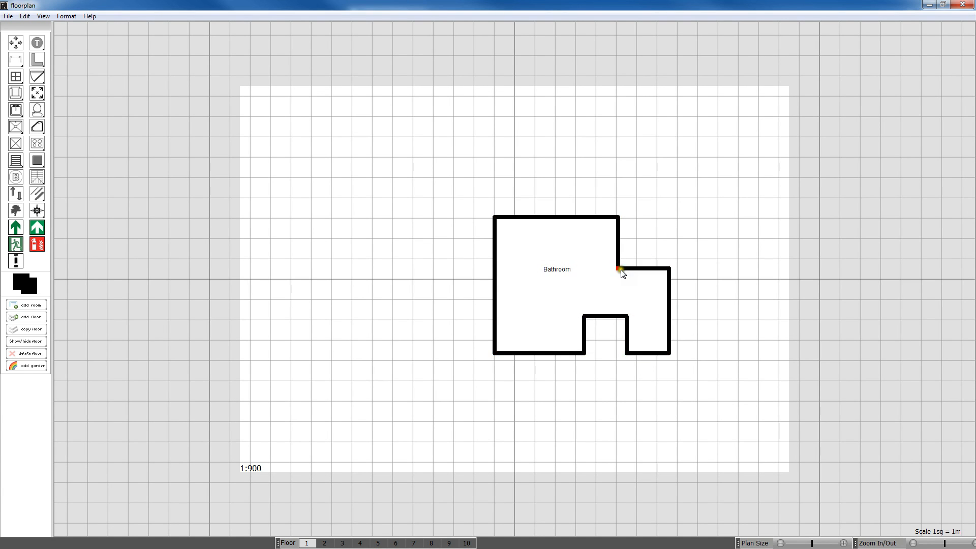
- Add a second room at the inner corner and drag it to fill the space above the right step
right_click(618, 269)
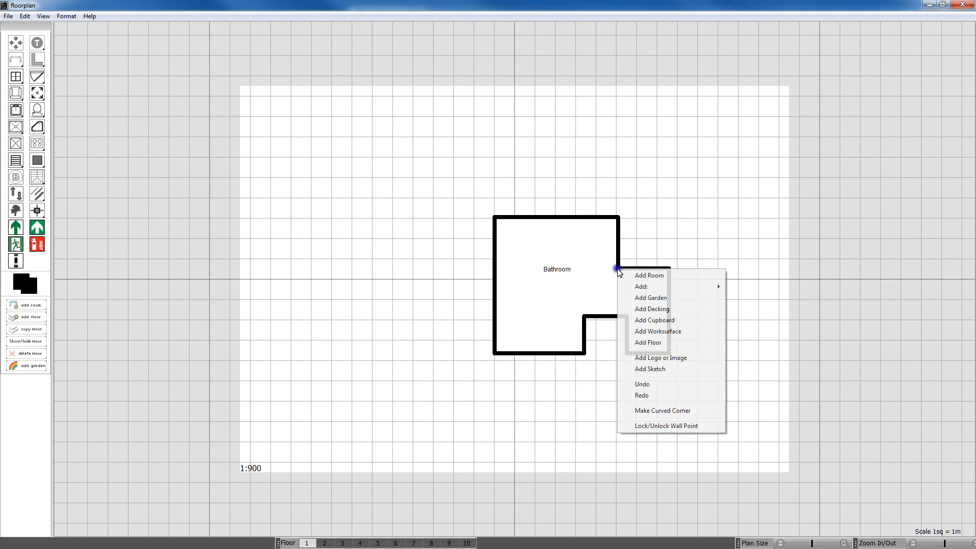
left_click(648, 276)
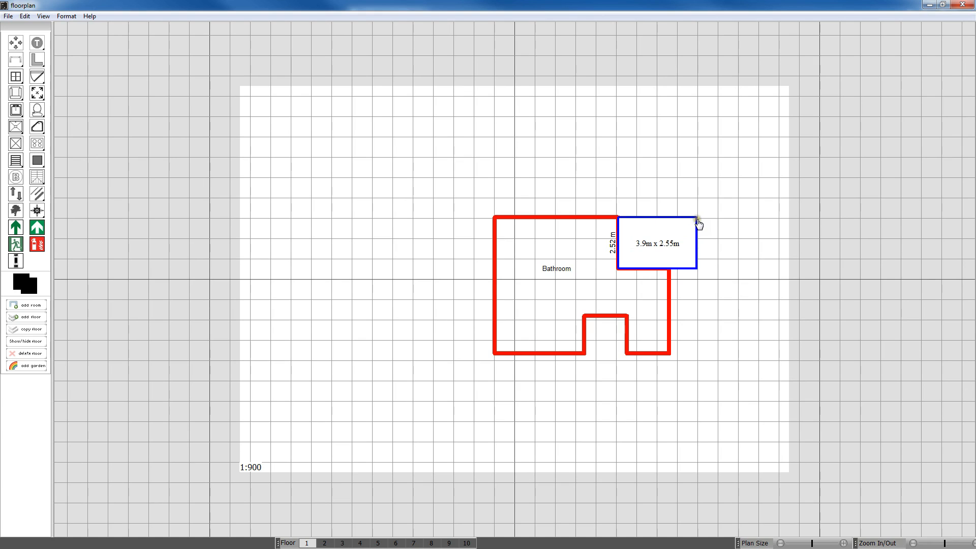
left_click_drag(697, 223, 695, 199)
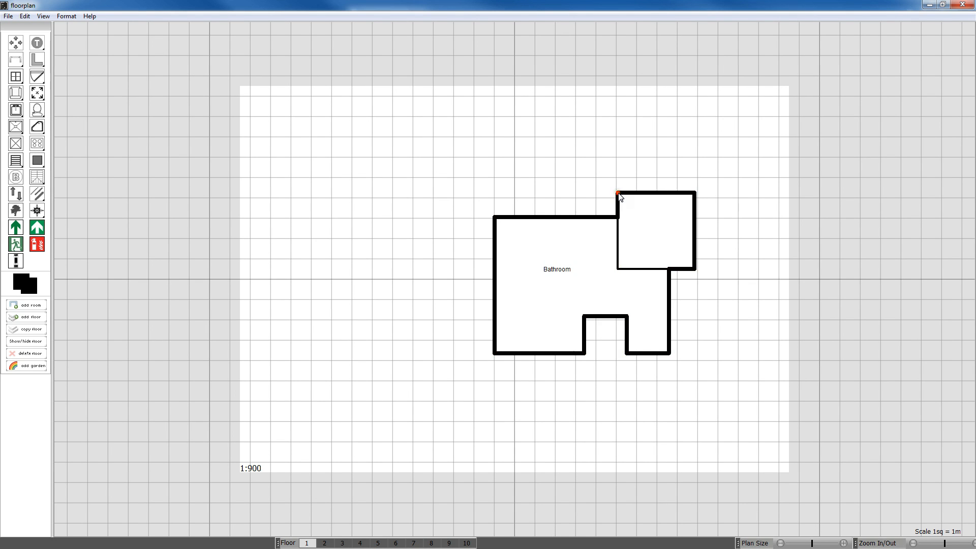
- Lower the second room's top-left corner to the Bathroom's top wall and adjust the top-right corner height
left_click_drag(618, 195, 697, 192)
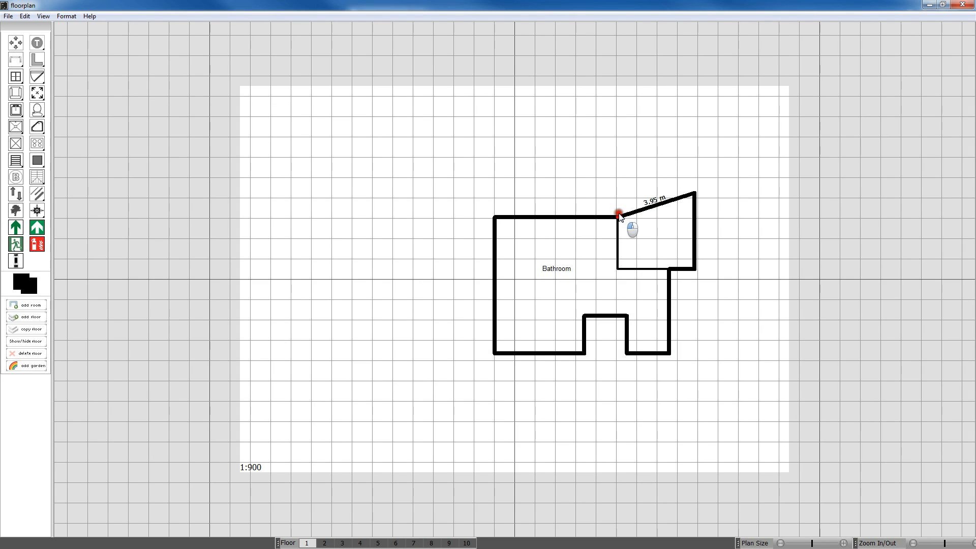
left_click_drag(618, 213, 694, 198)
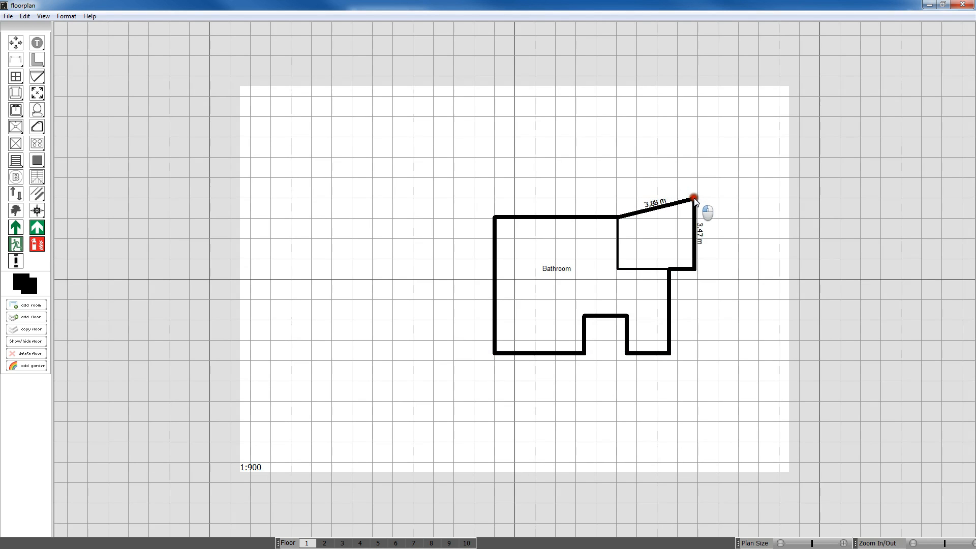